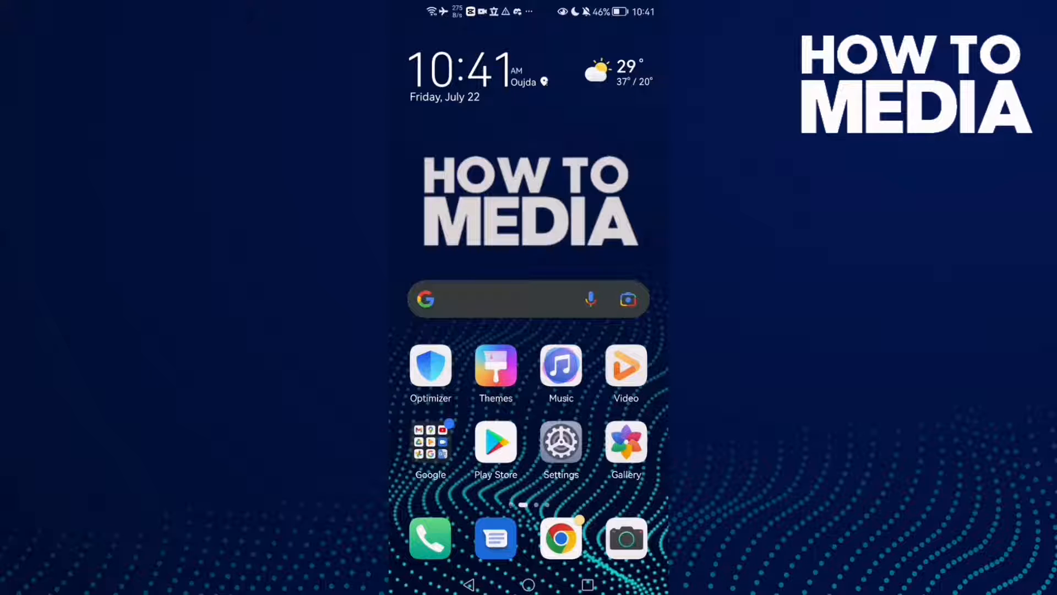
Step: Swipe left to the second home screen page showing the SoundCloud icon
{"action": "scroll", "scroll_direction": "left", "scroll_amount": 3}
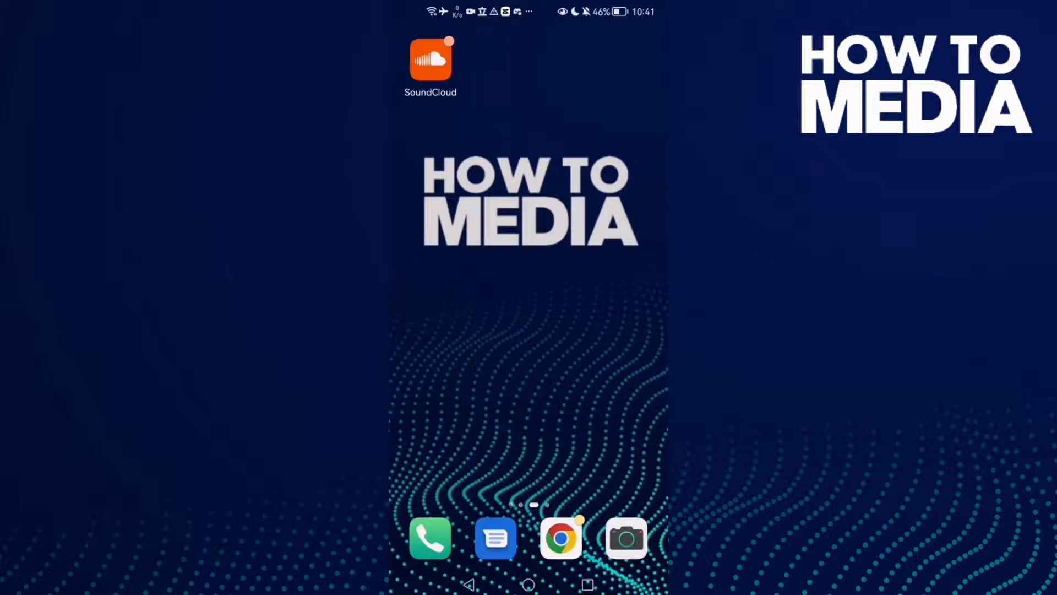
Step: Launch SoundCloud and reach the account page from the Library tab's profile avatar
{"action": "left_click", "coordinate": [430, 60]}
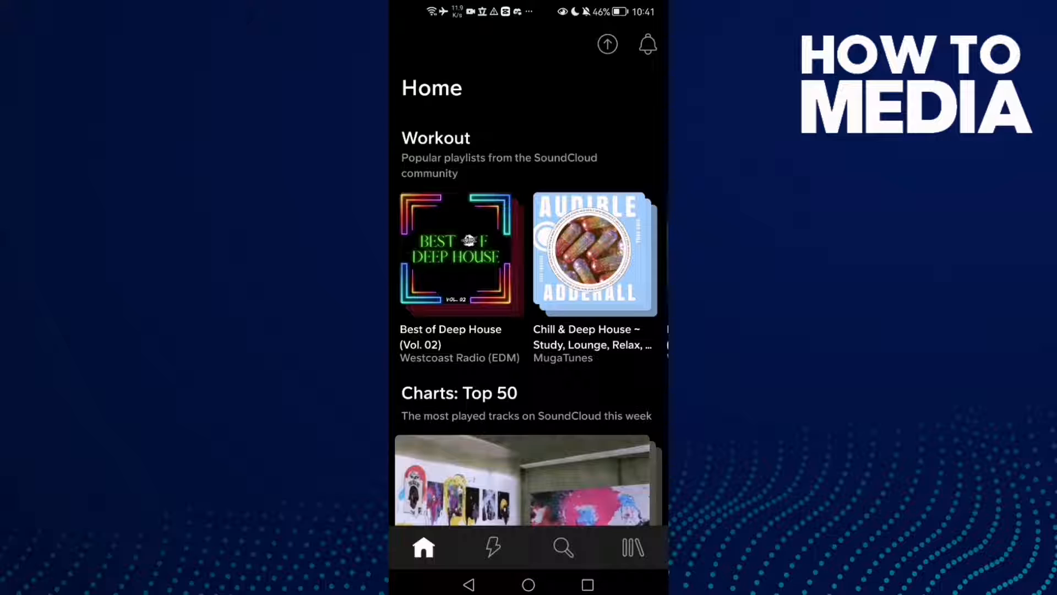
{"action": "left_click", "coordinate": [632, 547]}
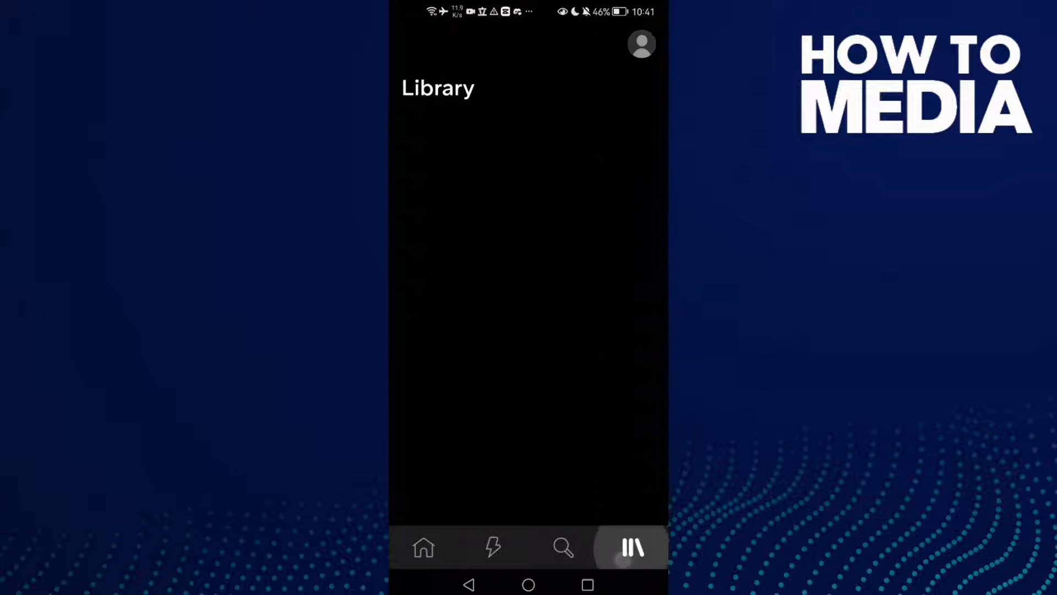
{"action": "left_click", "coordinate": [631, 547]}
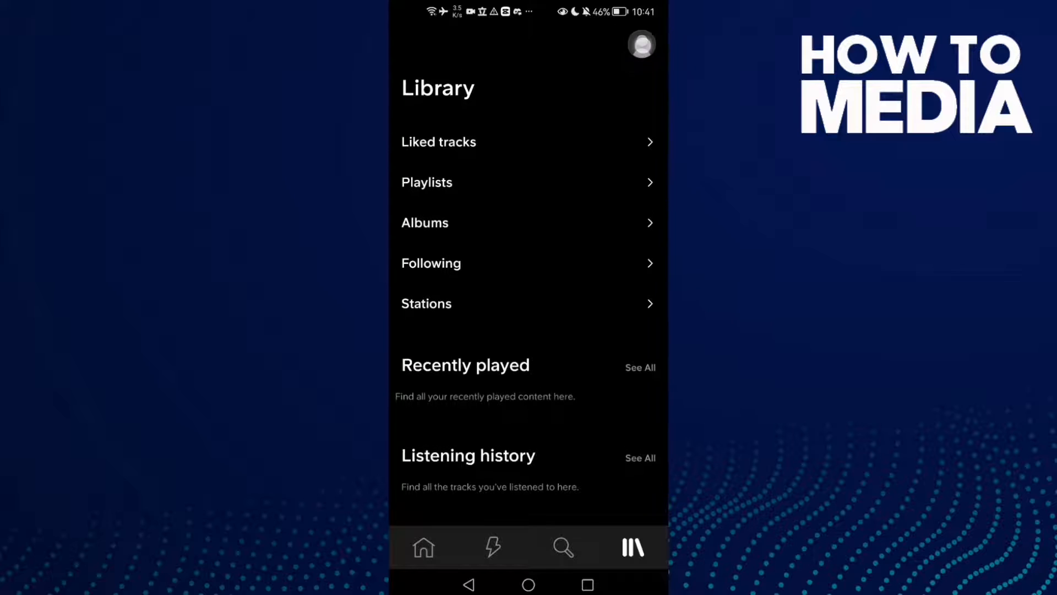
{"action": "left_click", "coordinate": [641, 44]}
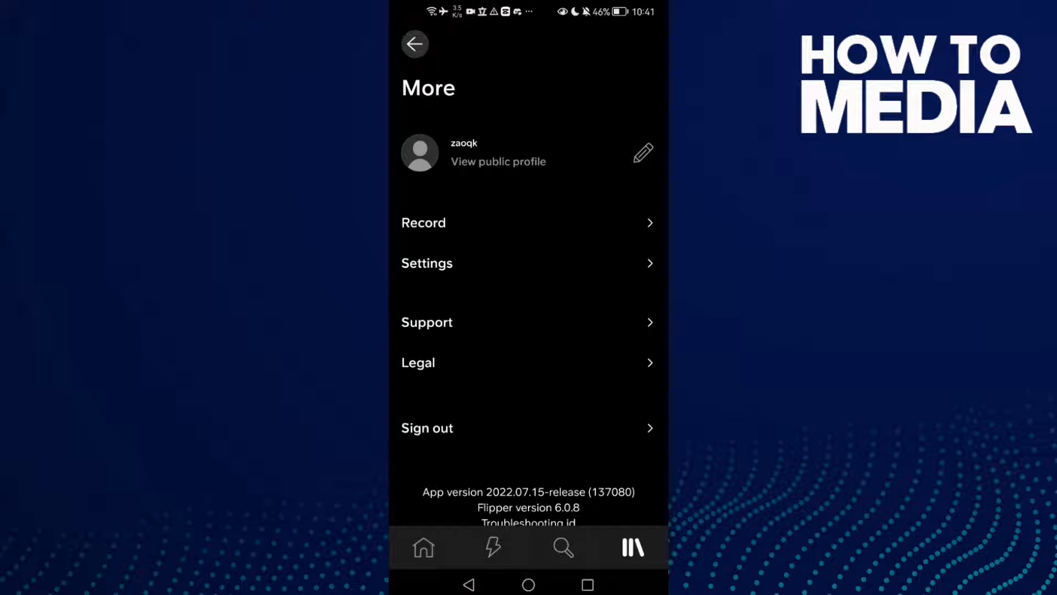
Step: Open Settings > Notifications and scroll down to Surveys and feedback
{"action": "left_click", "coordinate": [426, 263]}
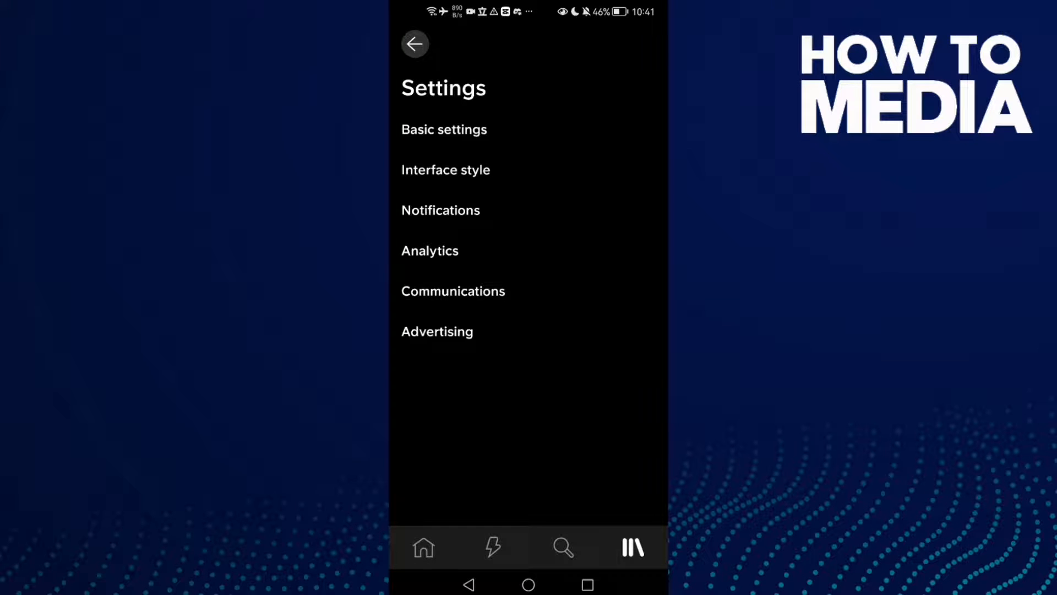
{"action": "left_click", "coordinate": [440, 210]}
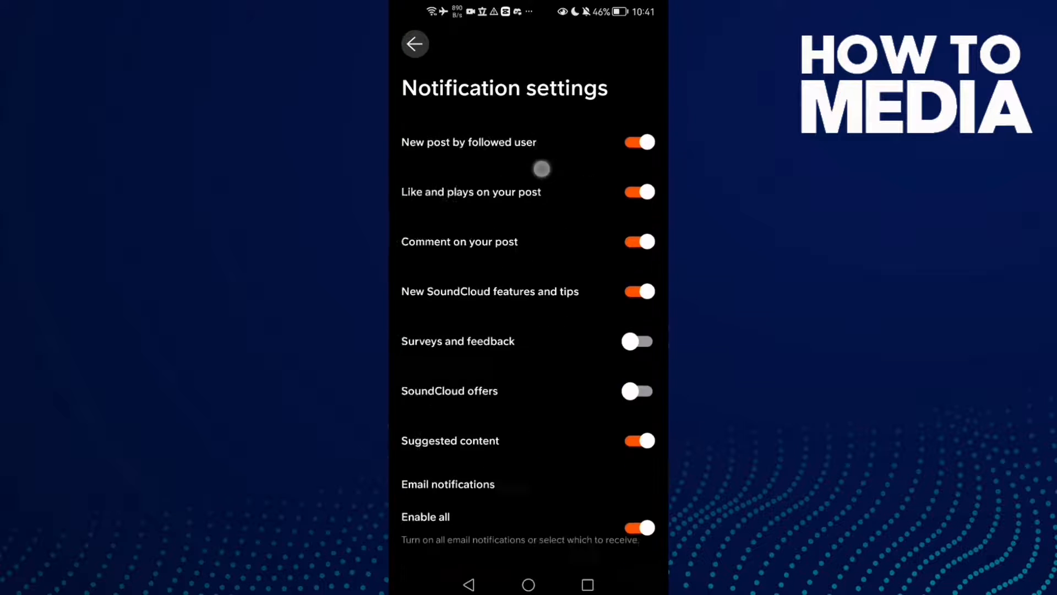
{"action": "scroll", "scroll_direction": "down", "scroll_amount": 3}
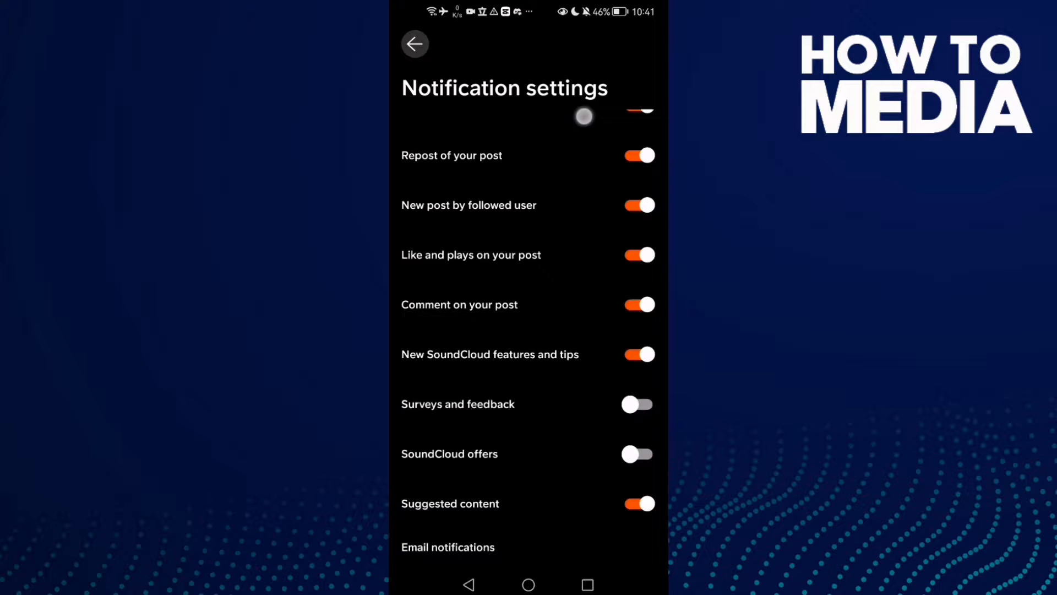